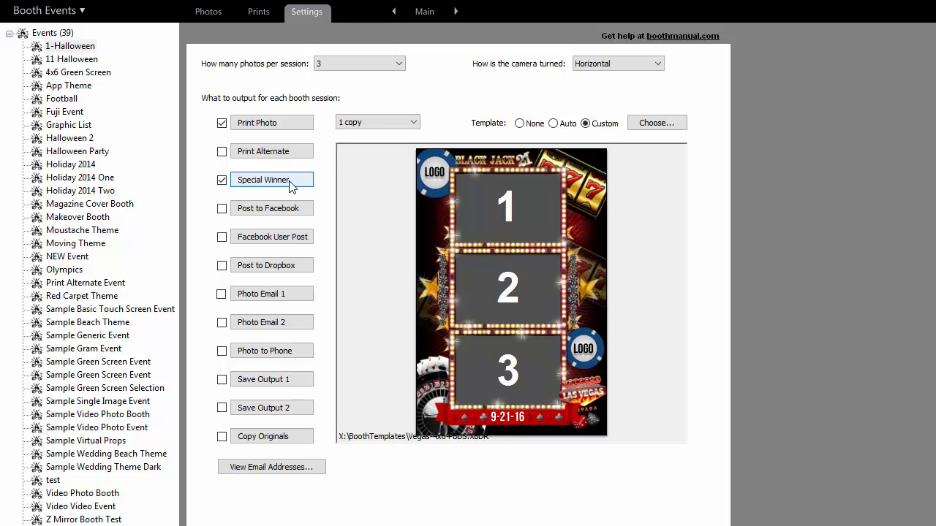
mouse_move(296, 183)
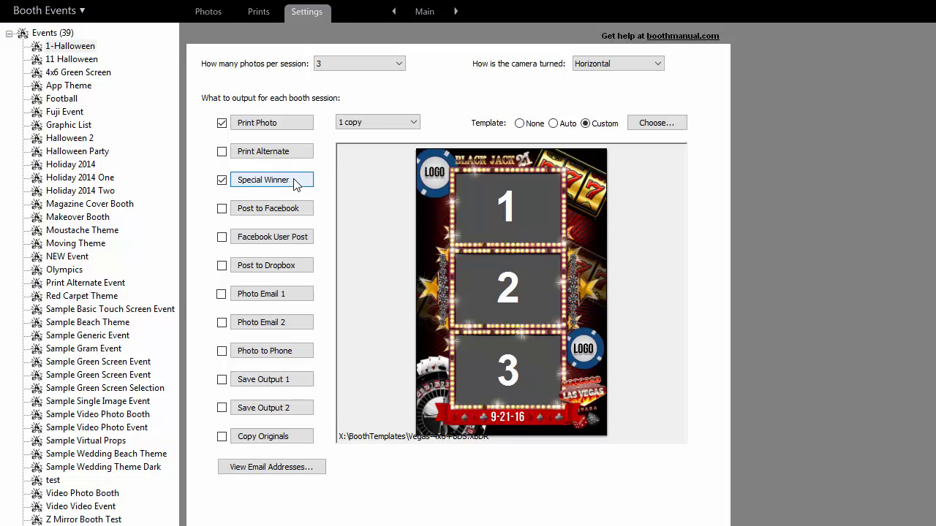
- Open the Special Winner settings for the 1-Halloween event, showing random 1-in-100 winning
left_click(271, 180)
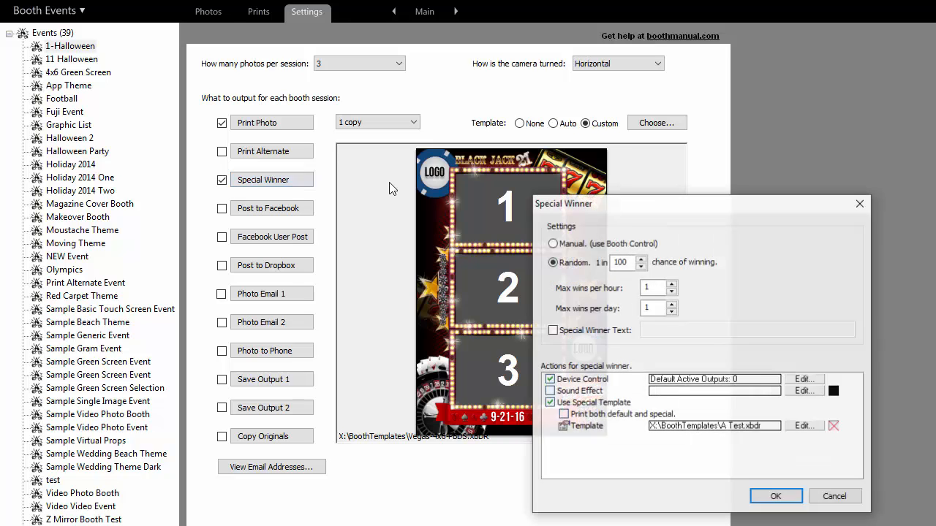
left_click_drag(563, 203, 362, 145)
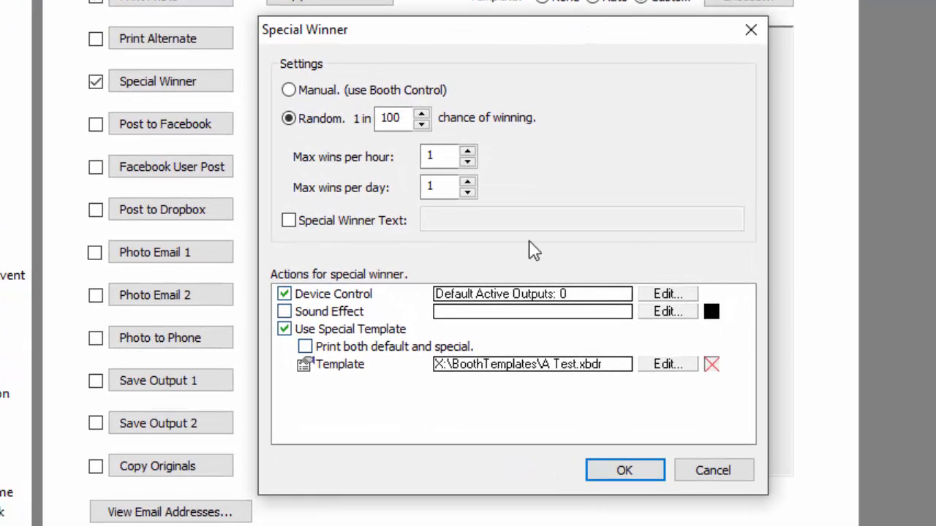
mouse_move(605, 136)
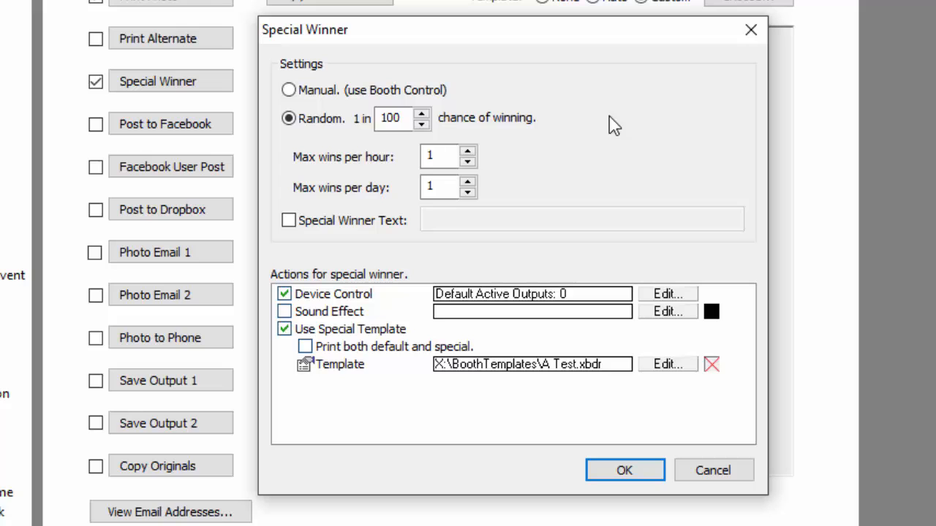
mouse_move(362, 139)
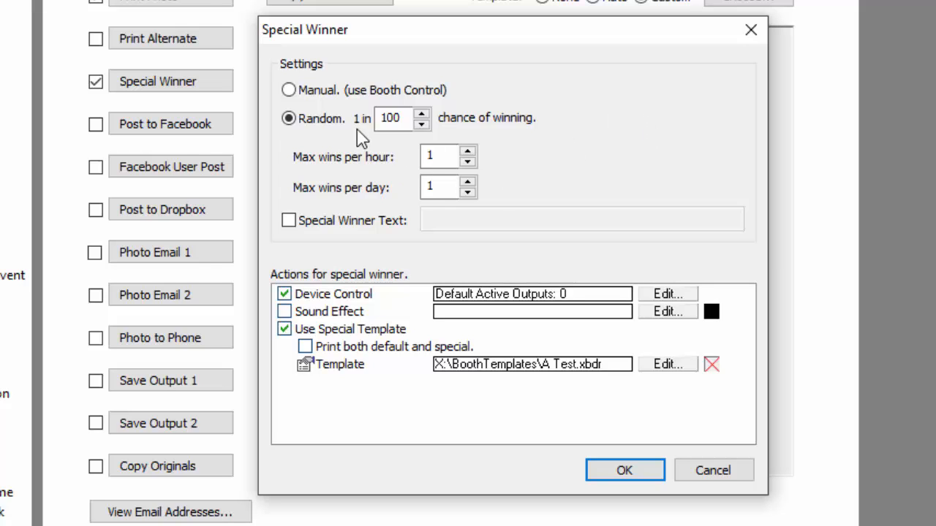
left_click(395, 118)
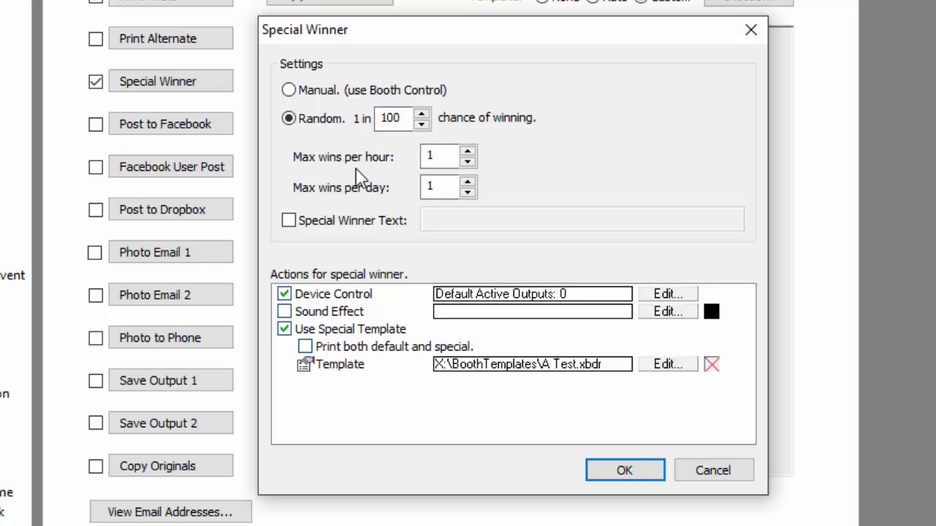
mouse_move(356, 204)
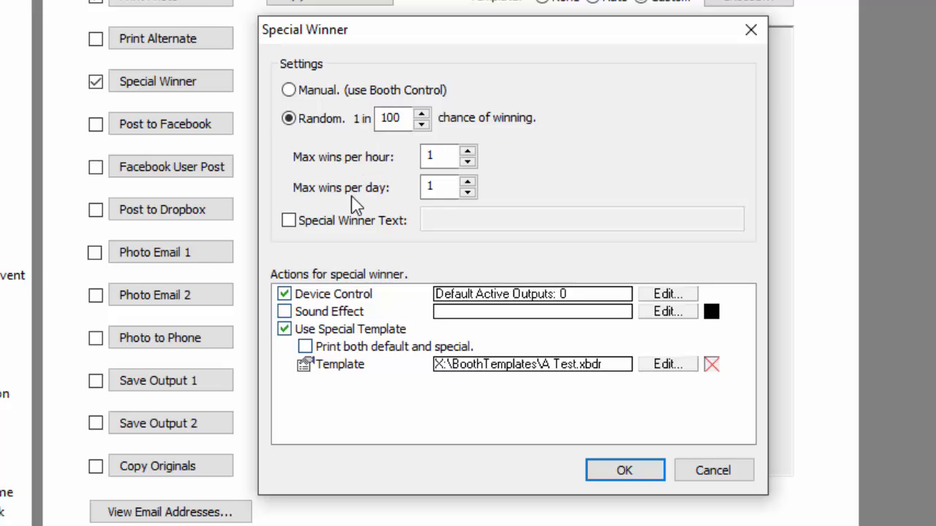
left_click(439, 157)
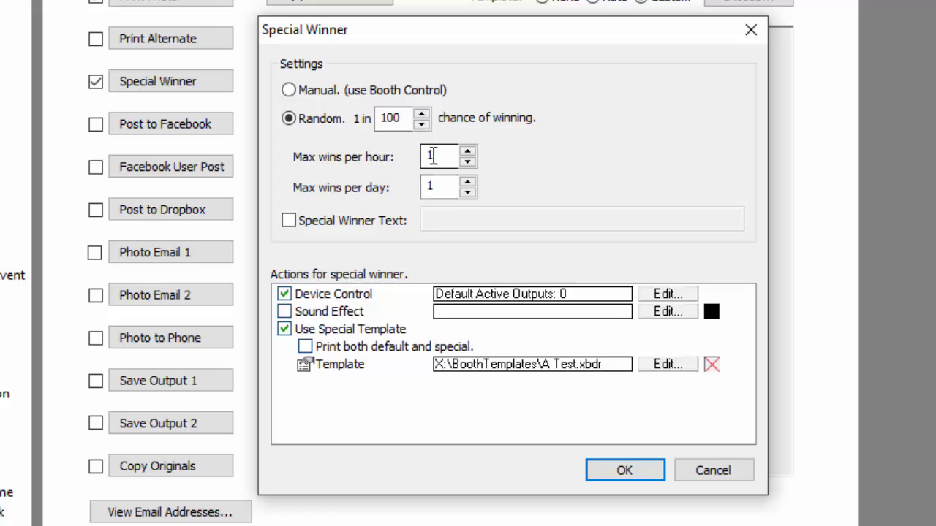
mouse_move(545, 183)
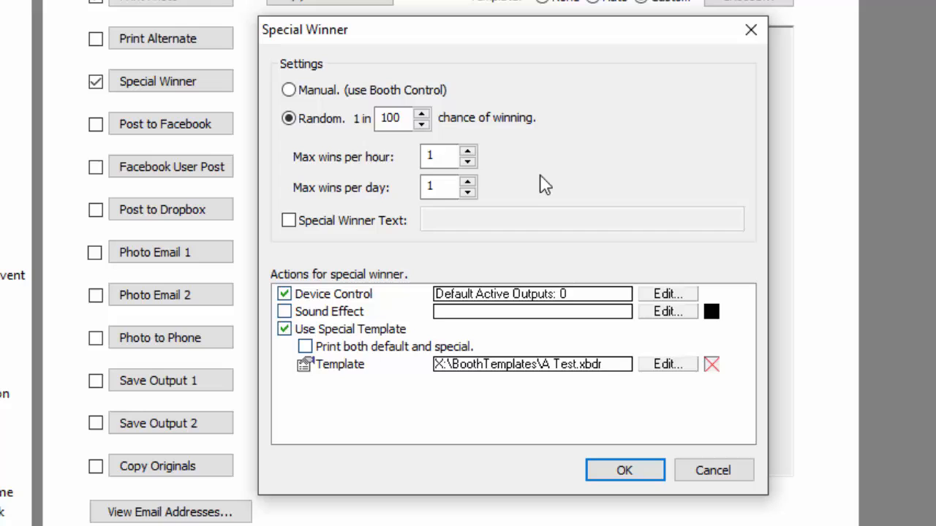
mouse_move(544, 179)
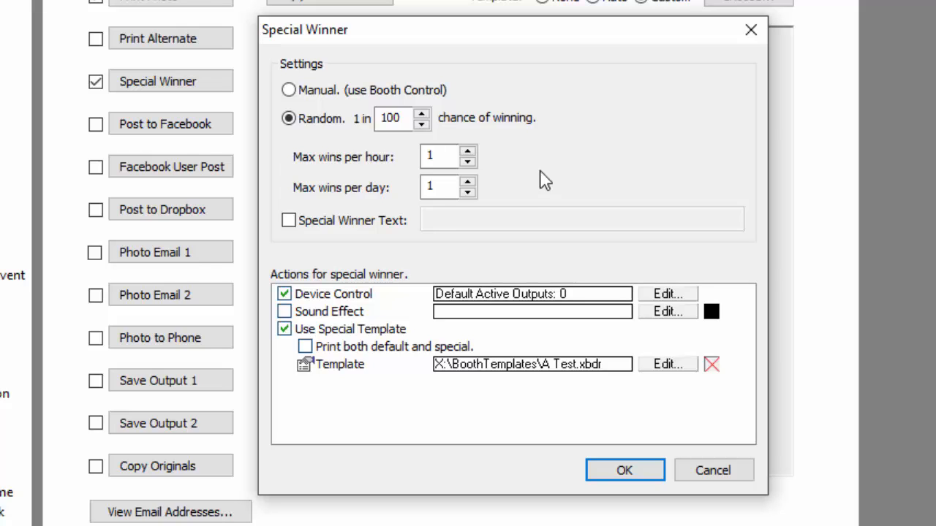
mouse_move(545, 162)
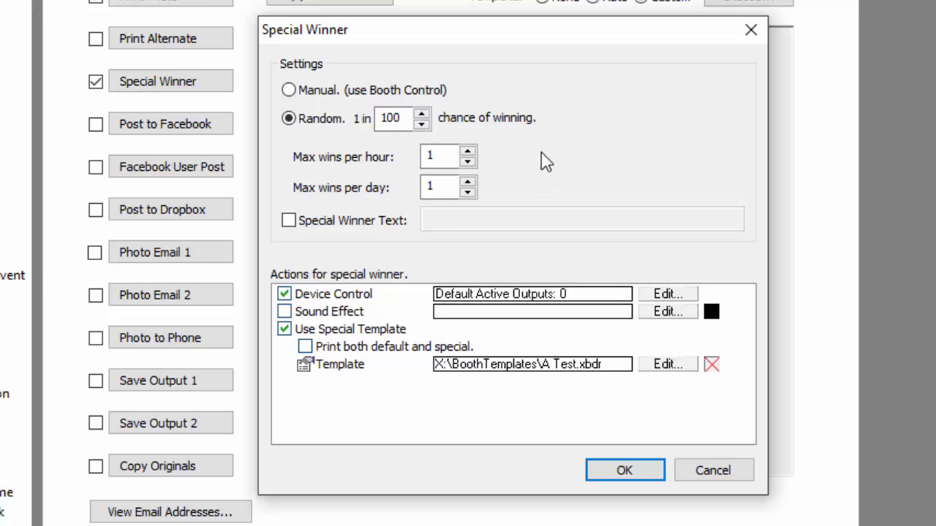
left_click(397, 118)
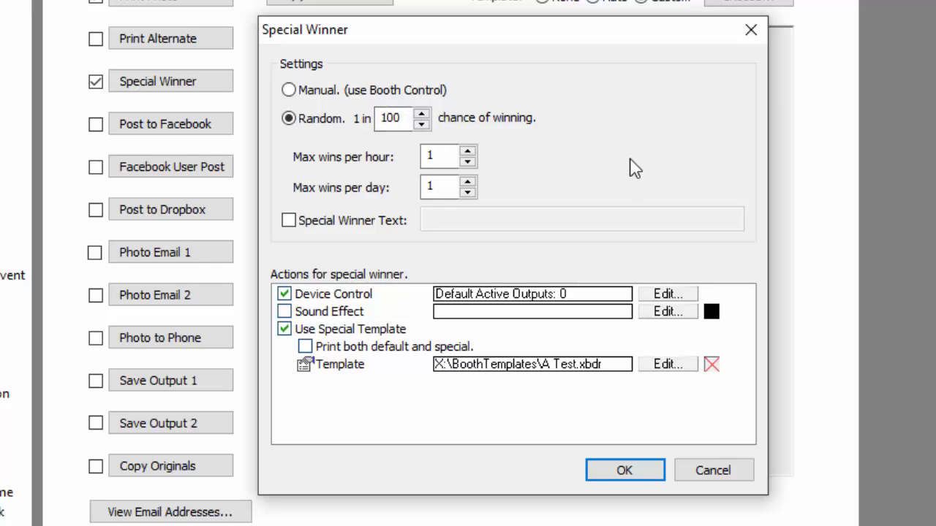
mouse_move(395, 240)
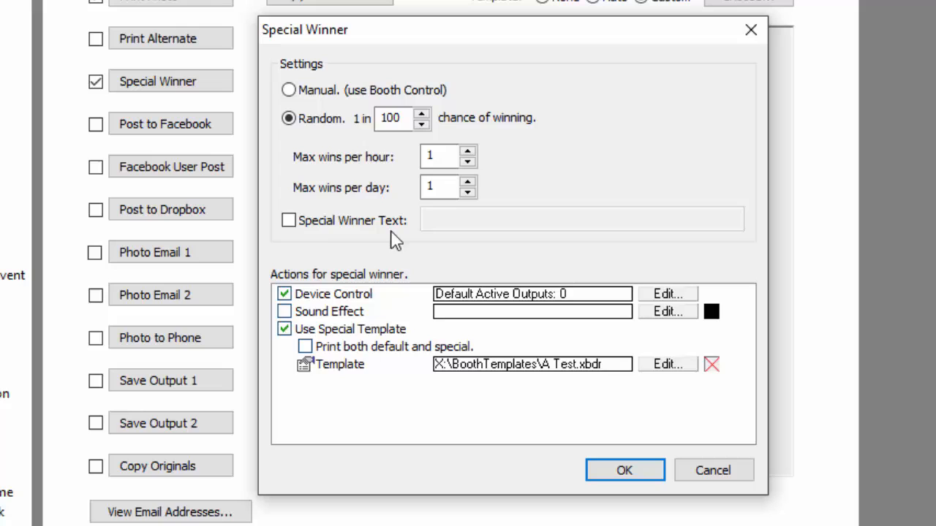
mouse_move(468, 223)
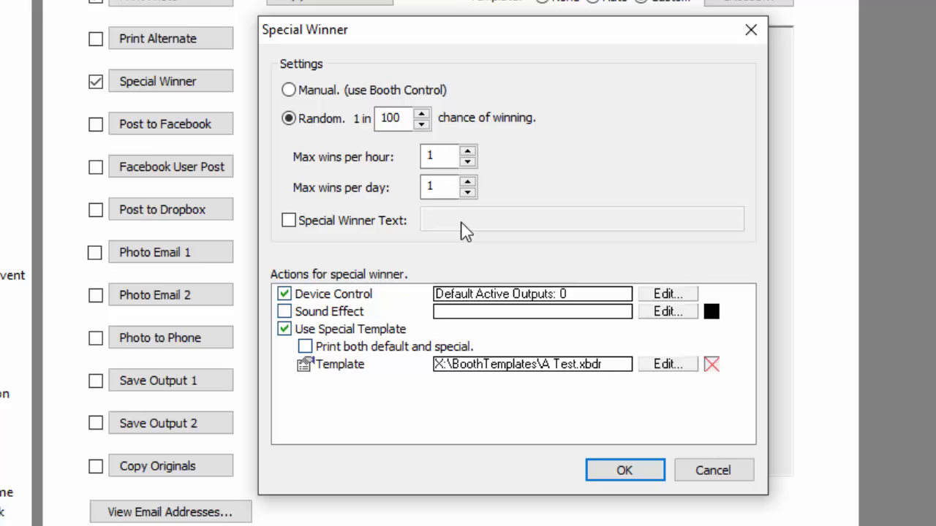
mouse_move(471, 225)
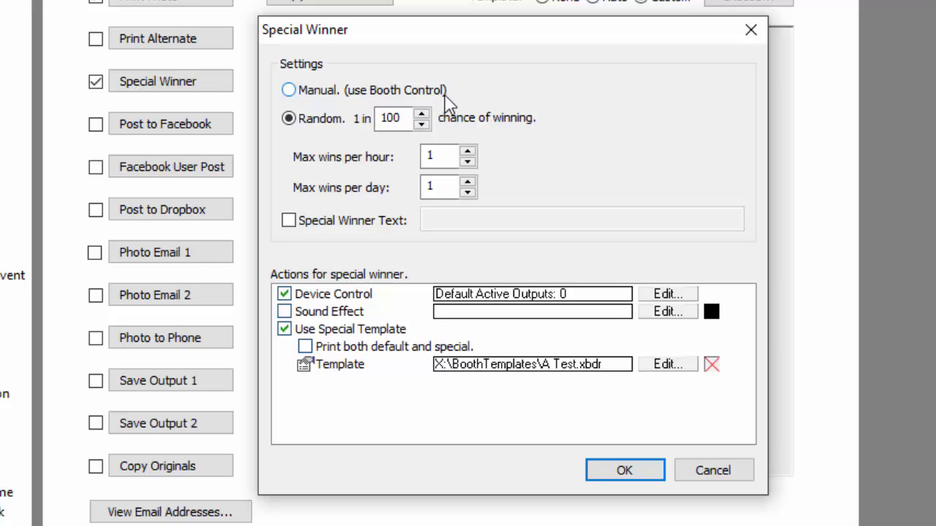
- Switch Special Winner selection to Manual (use Booth Control), clearing the random chance
left_click(289, 89)
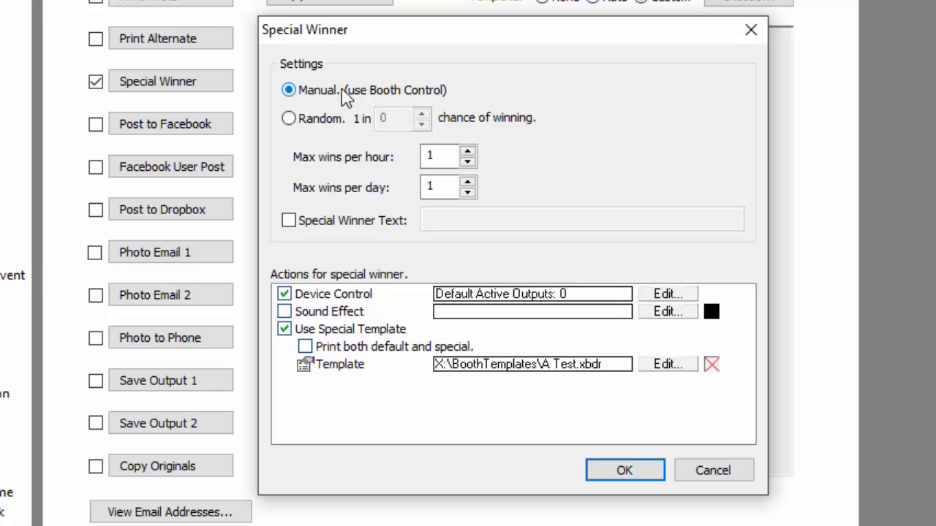